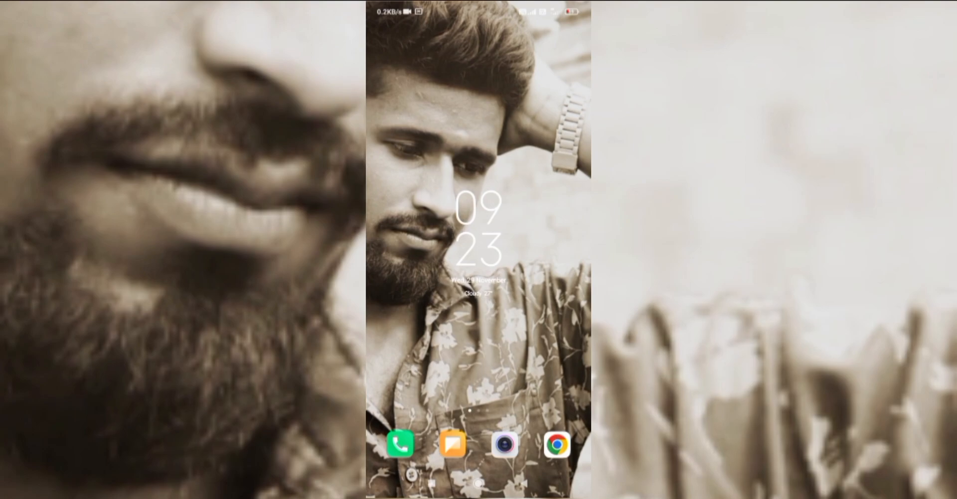
Scroll on the home screen while opening the dialer and entering *1
{"action": "scroll", "scroll_direction": "up", "scroll_amount": 3}
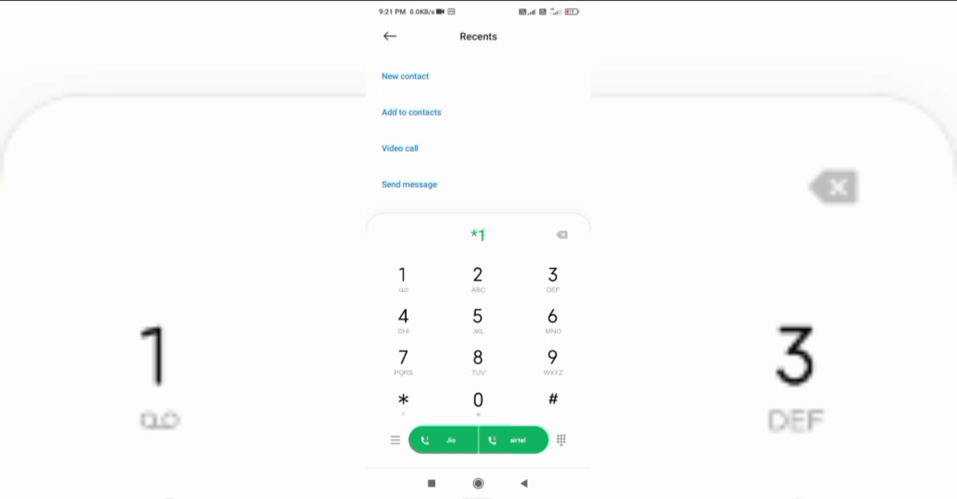
Complete the code as *121# and dial it on the Airtel SIM
{"action": "left_click", "coordinate": [478, 275]}
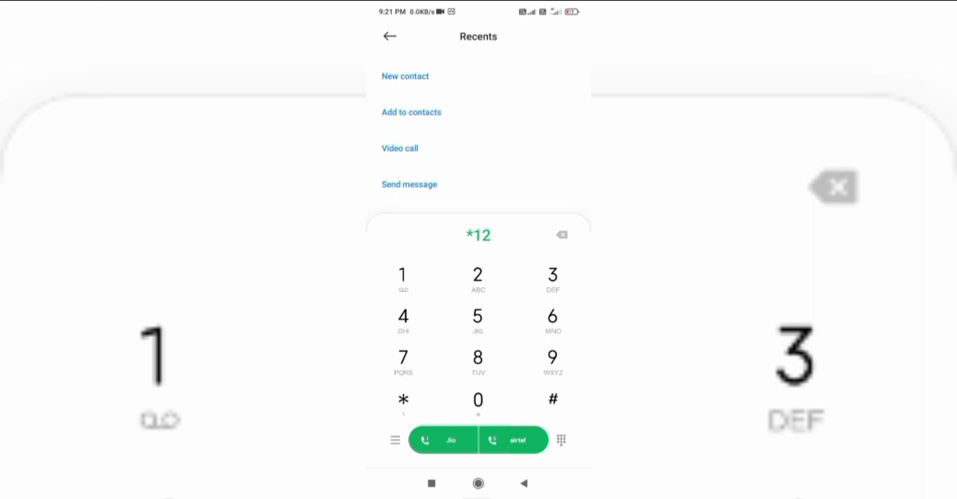
{"action": "left_click", "coordinate": [402, 275]}
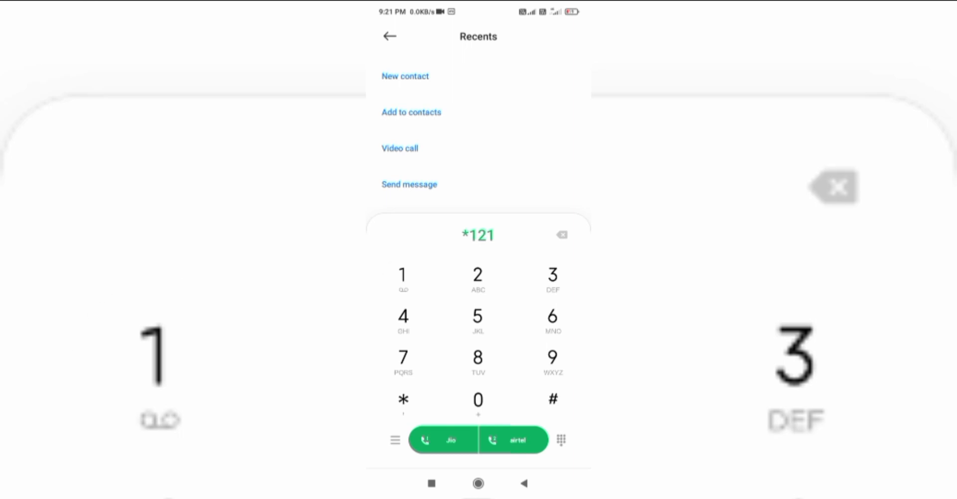
{"action": "left_click", "coordinate": [552, 400]}
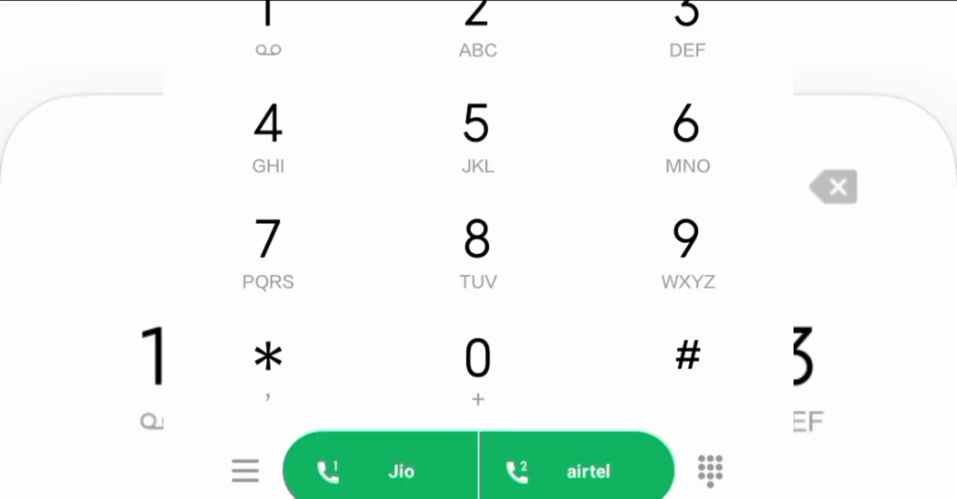
{"action": "left_click", "coordinate": [831, 187]}
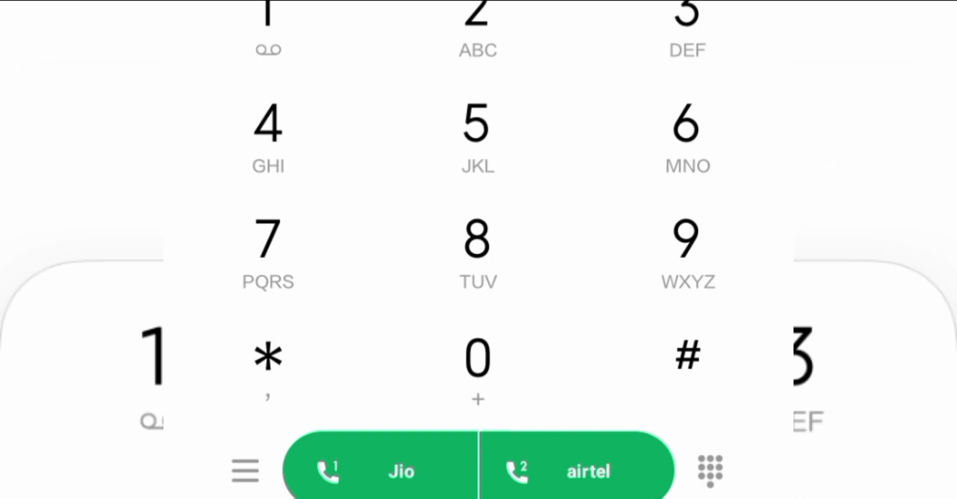
{"action": "left_click", "coordinate": [379, 470]}
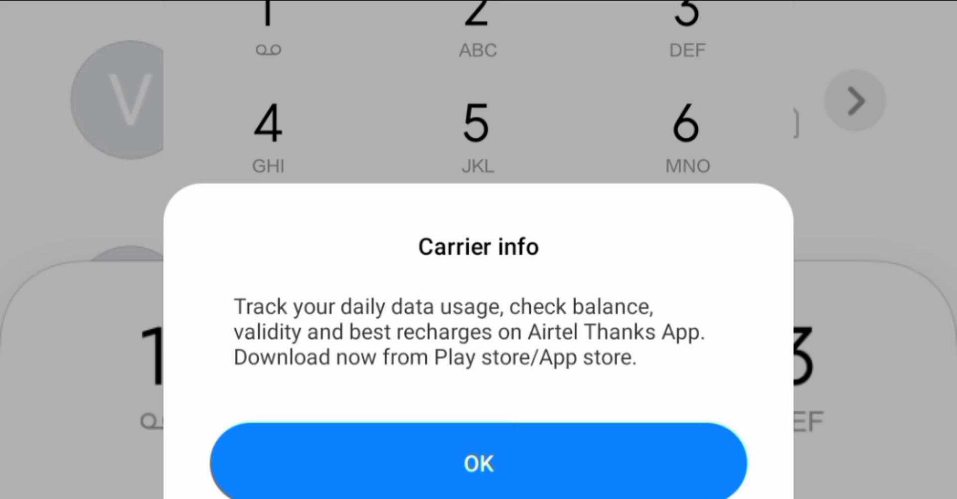
Dismiss the Airtel Thanks carrier notice, then close the Airtel USSD menu
{"action": "left_click", "coordinate": [477, 463]}
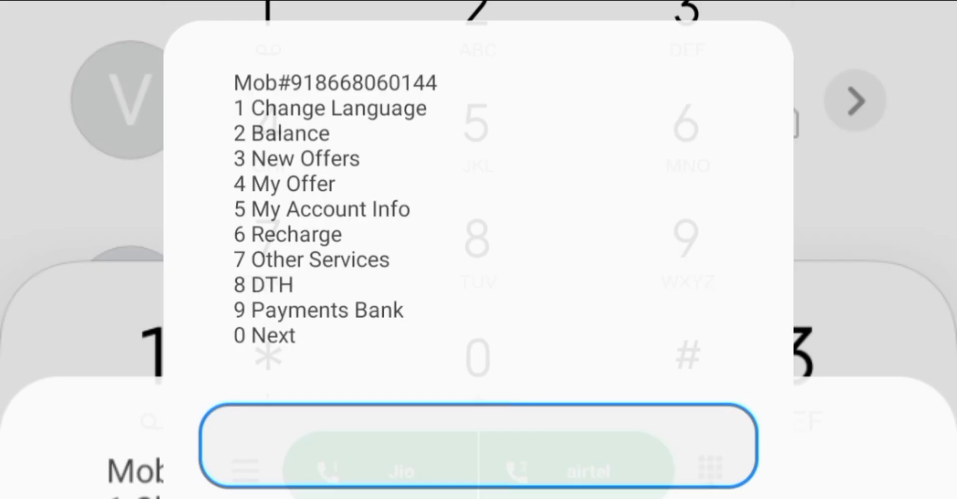
{"action": "left_click", "coordinate": [378, 468]}
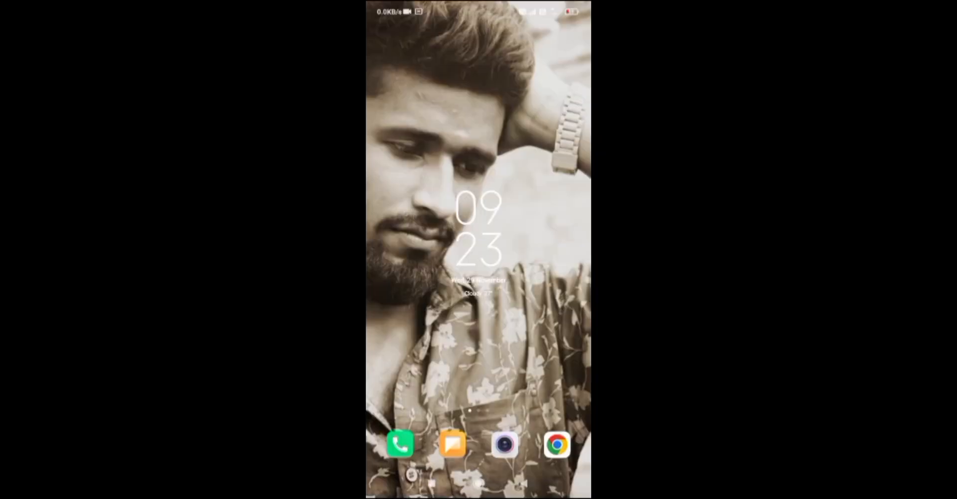
Show the Airtel USSD code table covering balance, offers, loans and packs
{"action": "left_click", "coordinate": [399, 444]}
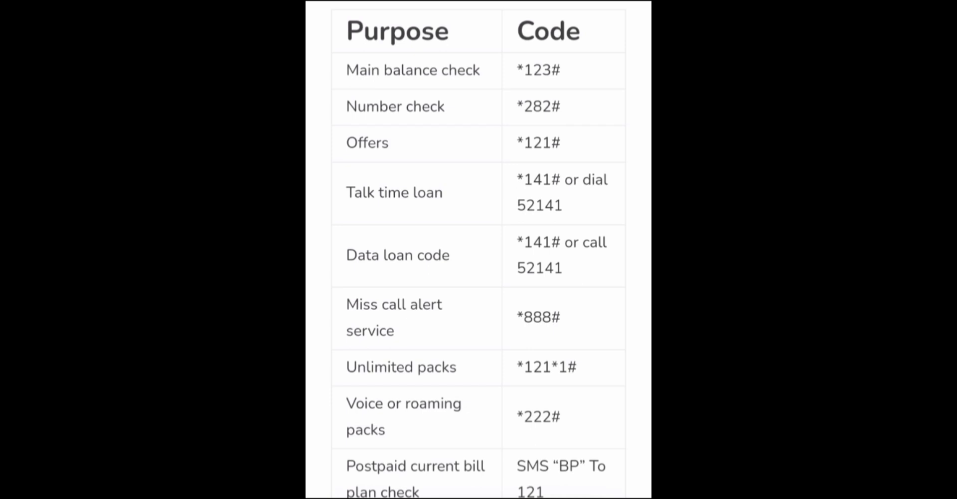
Swipe up to open the app drawer with all installed apps
{"action": "scroll", "scroll_direction": "down", "scroll_amount": 3}
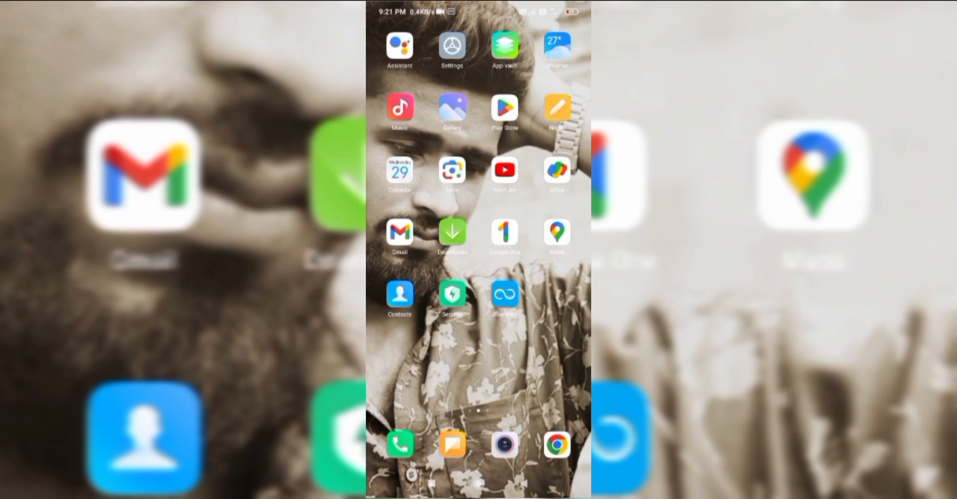
Reopen the phone dialer and key in *121
{"action": "left_click", "coordinate": [400, 444]}
{"action": "type", "text": "*12"}
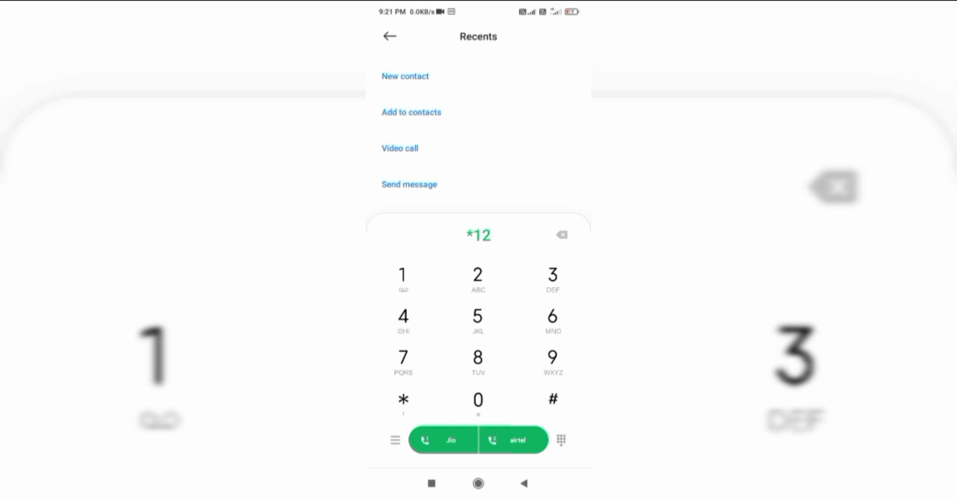
{"action": "left_click", "coordinate": [402, 275]}
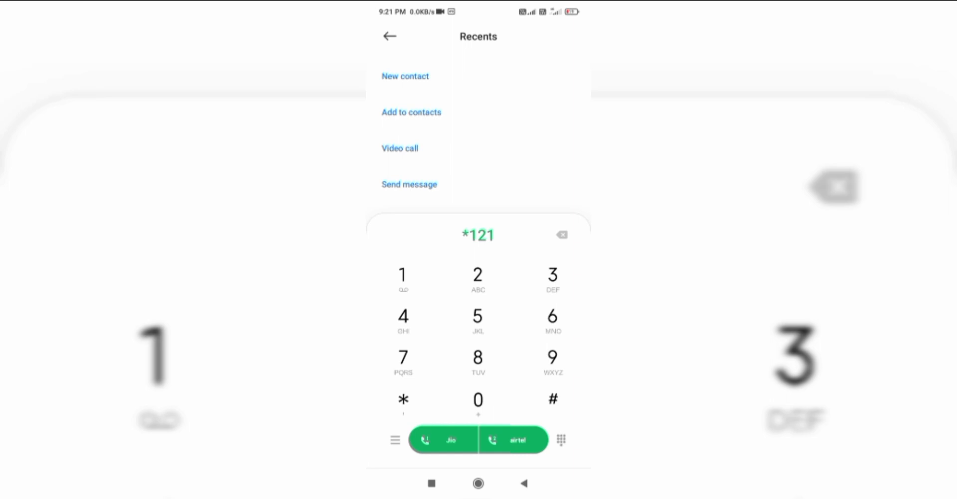